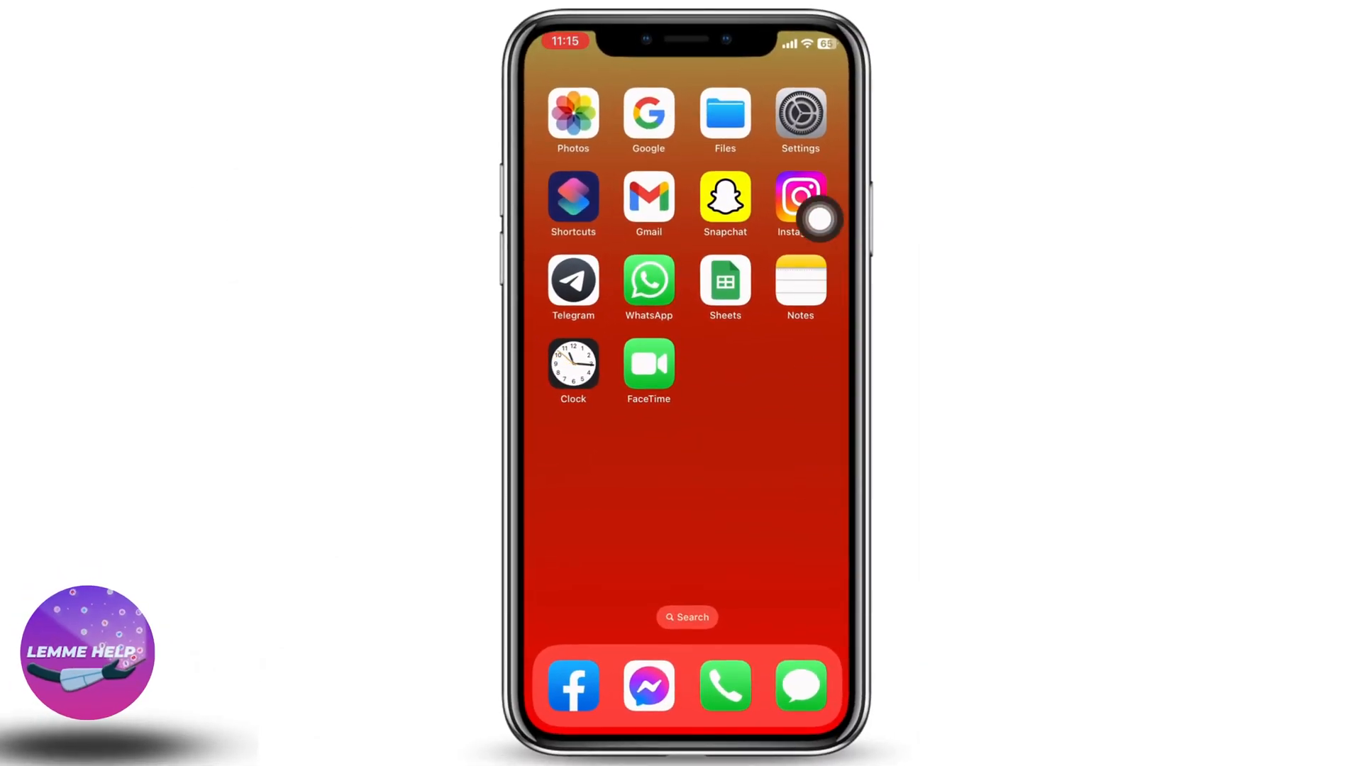
Open Settings and bring up the Screen Time page with its daily usage averages.
left_click(799, 114)
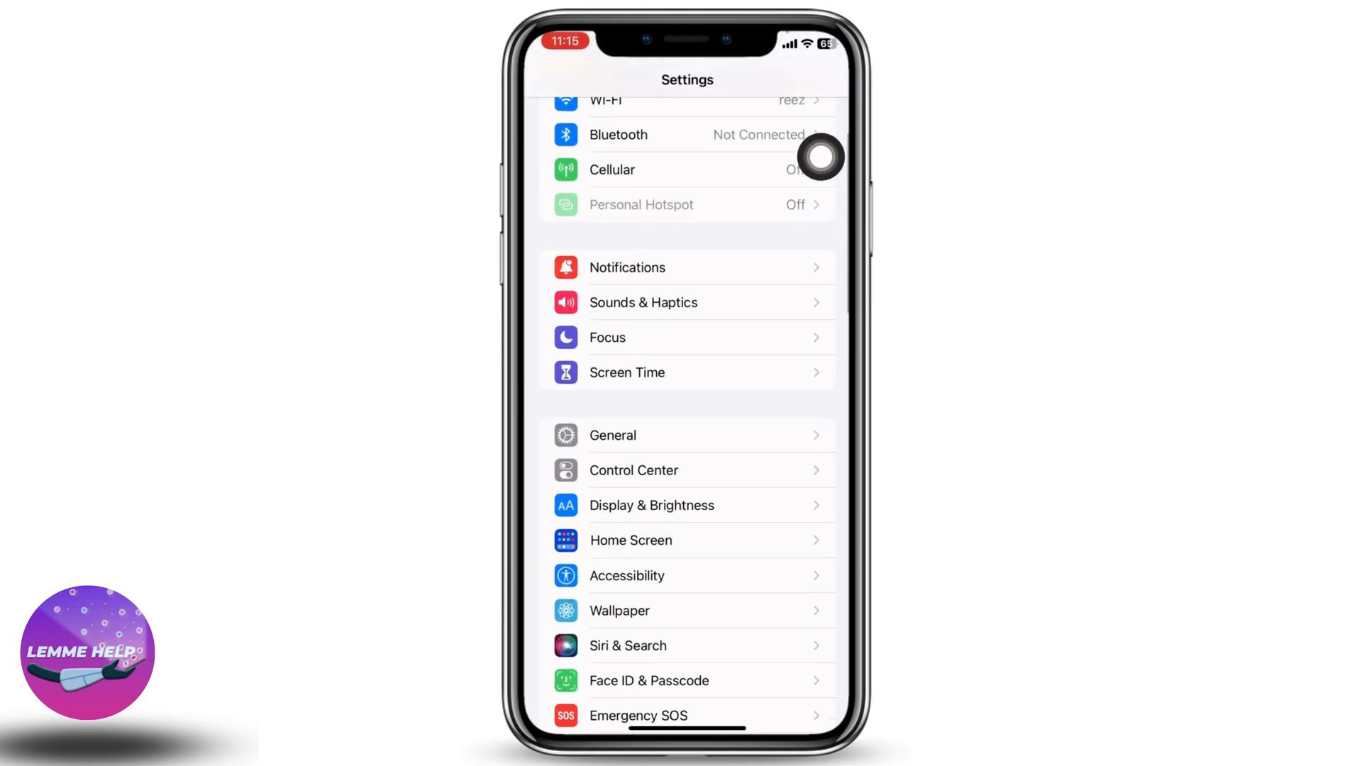
scroll("down", 3)
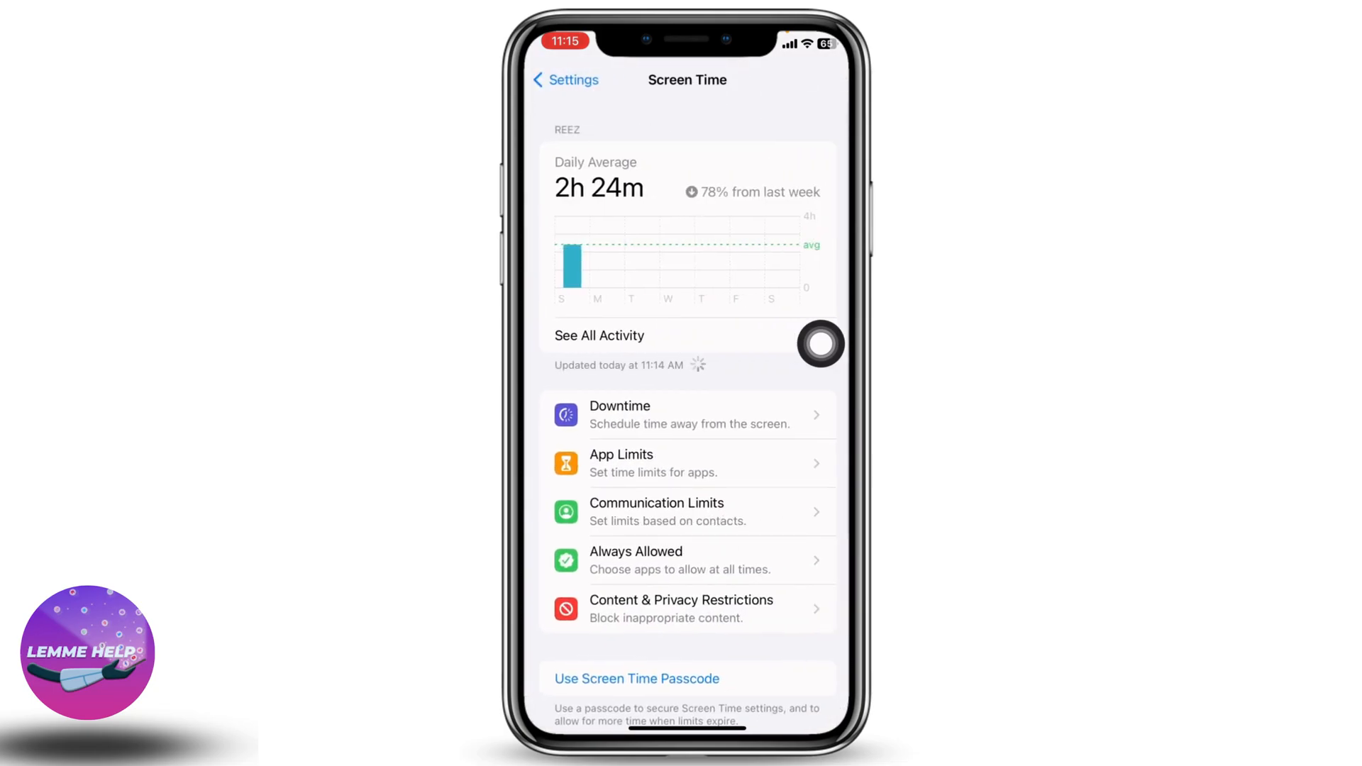
mouse_move(785, 618)
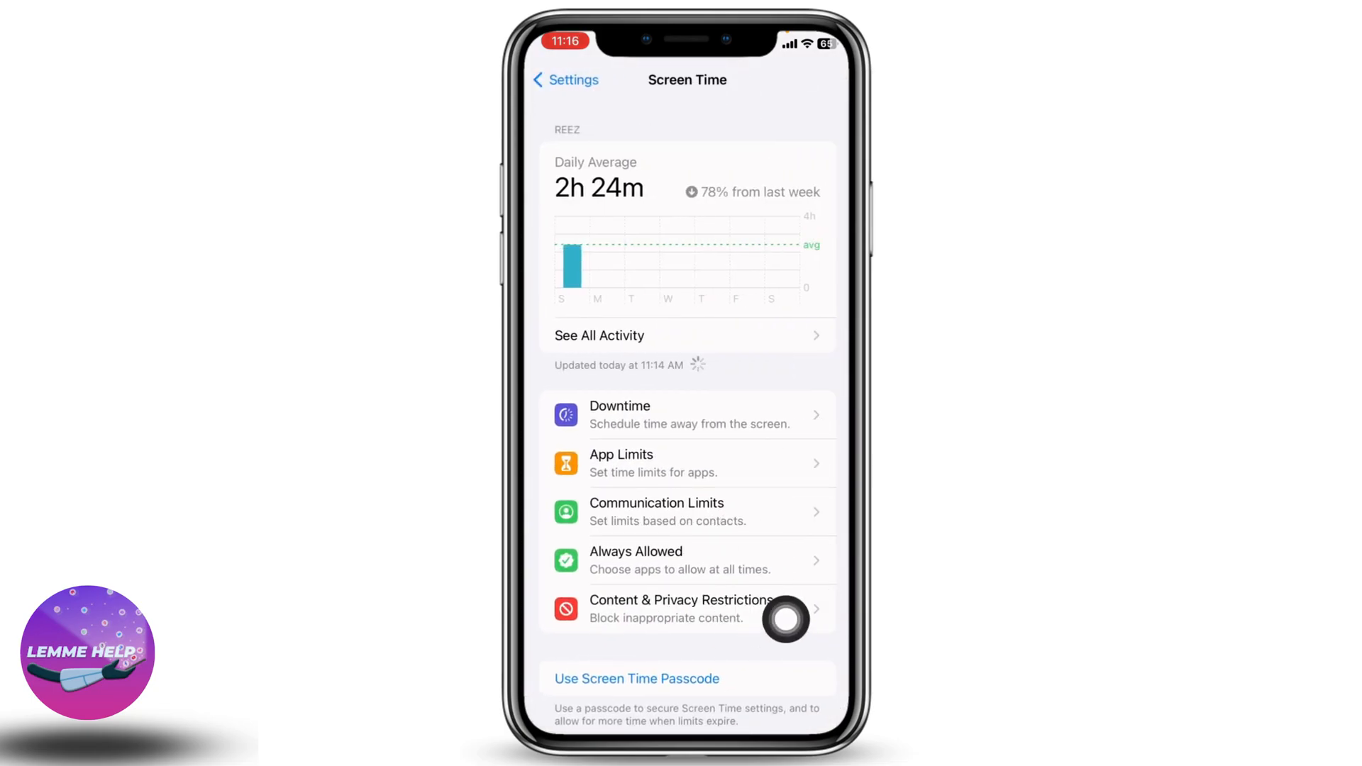
Make sure Safari is on in Content & Privacy Restrictions' Allowed Apps, then return to Settings.
left_click(681, 608)
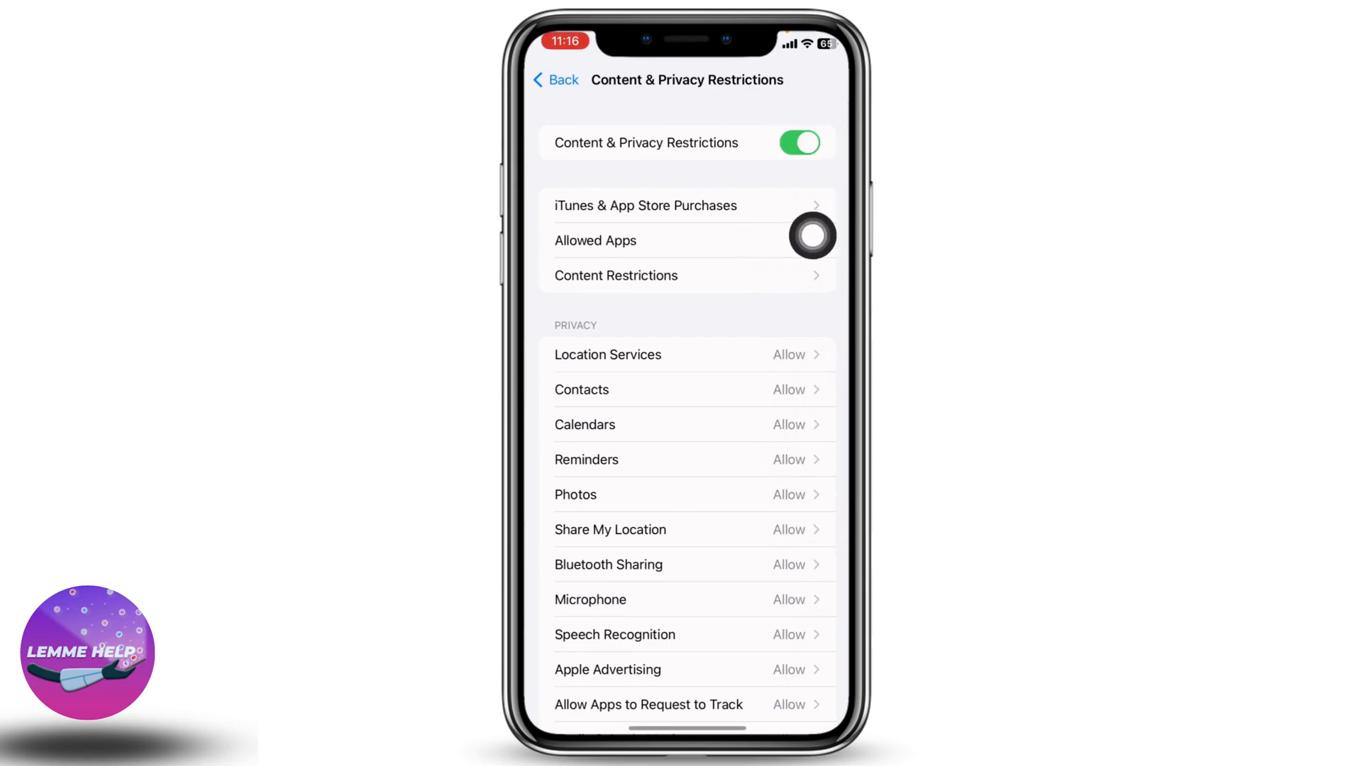
left_click(595, 240)
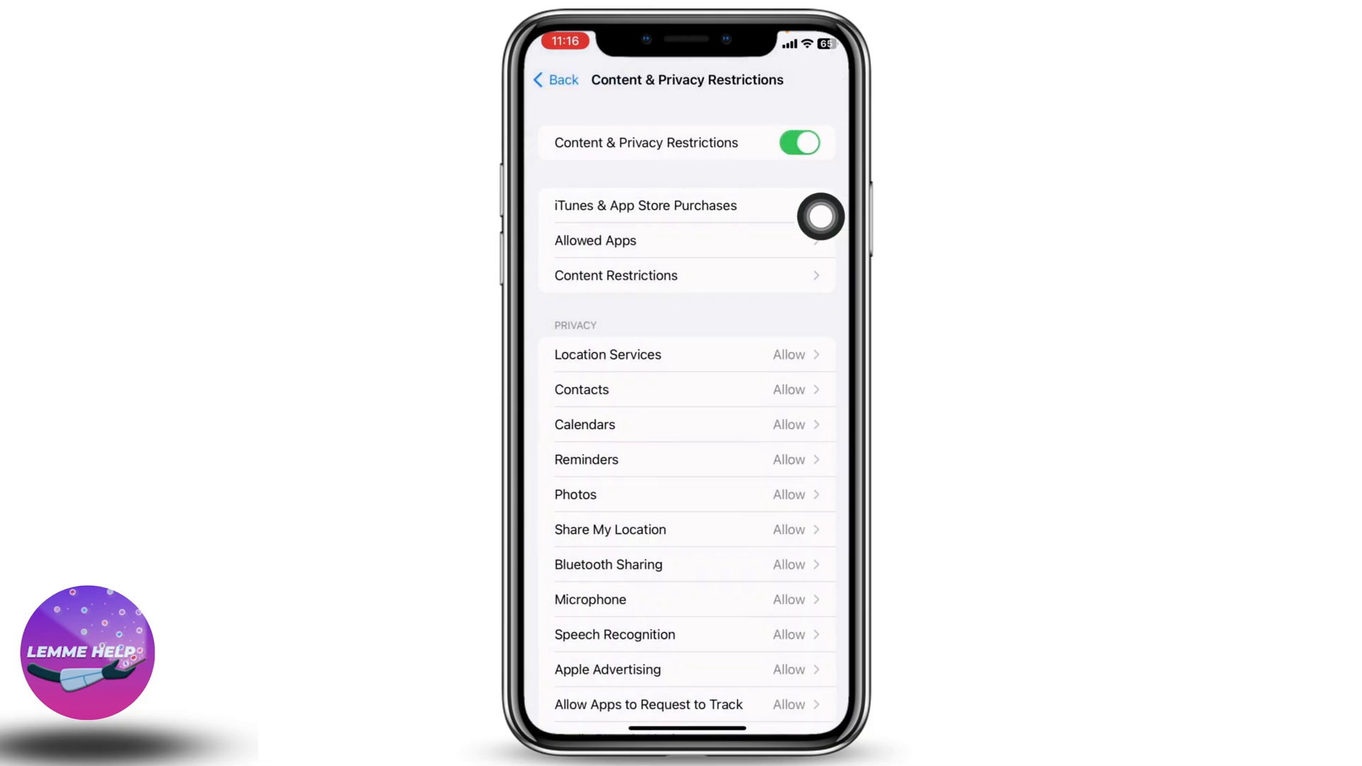
left_click(555, 78)
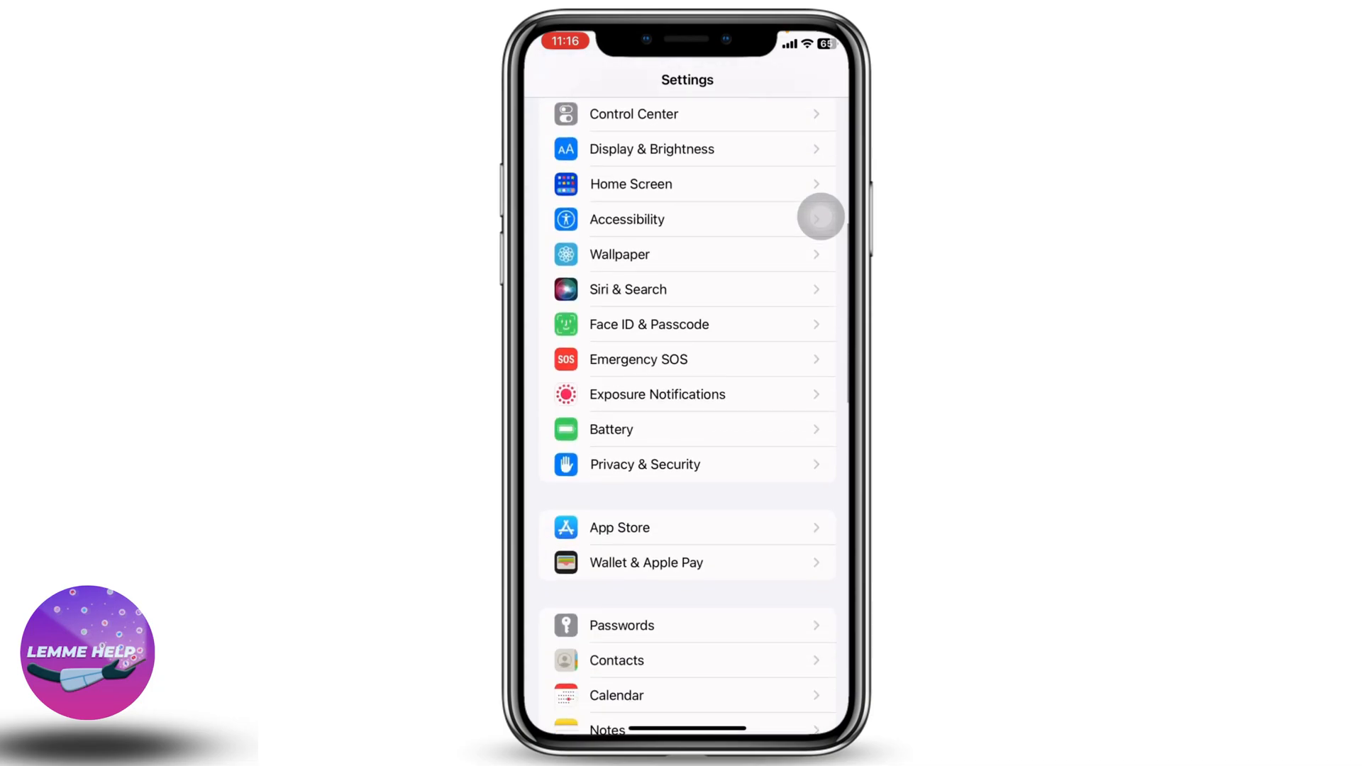
Open Safari's settings page, with Google as the search engine.
scroll("down", 3)
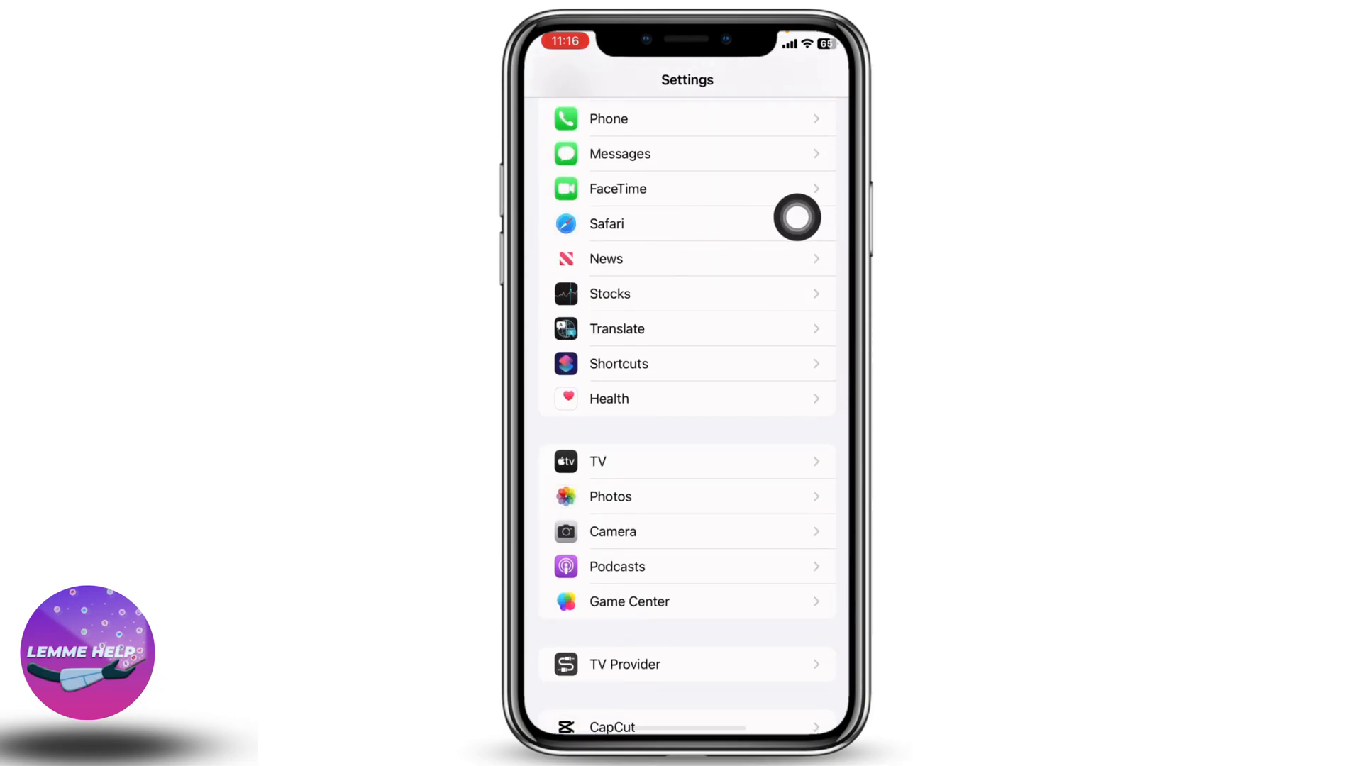
left_click(606, 224)
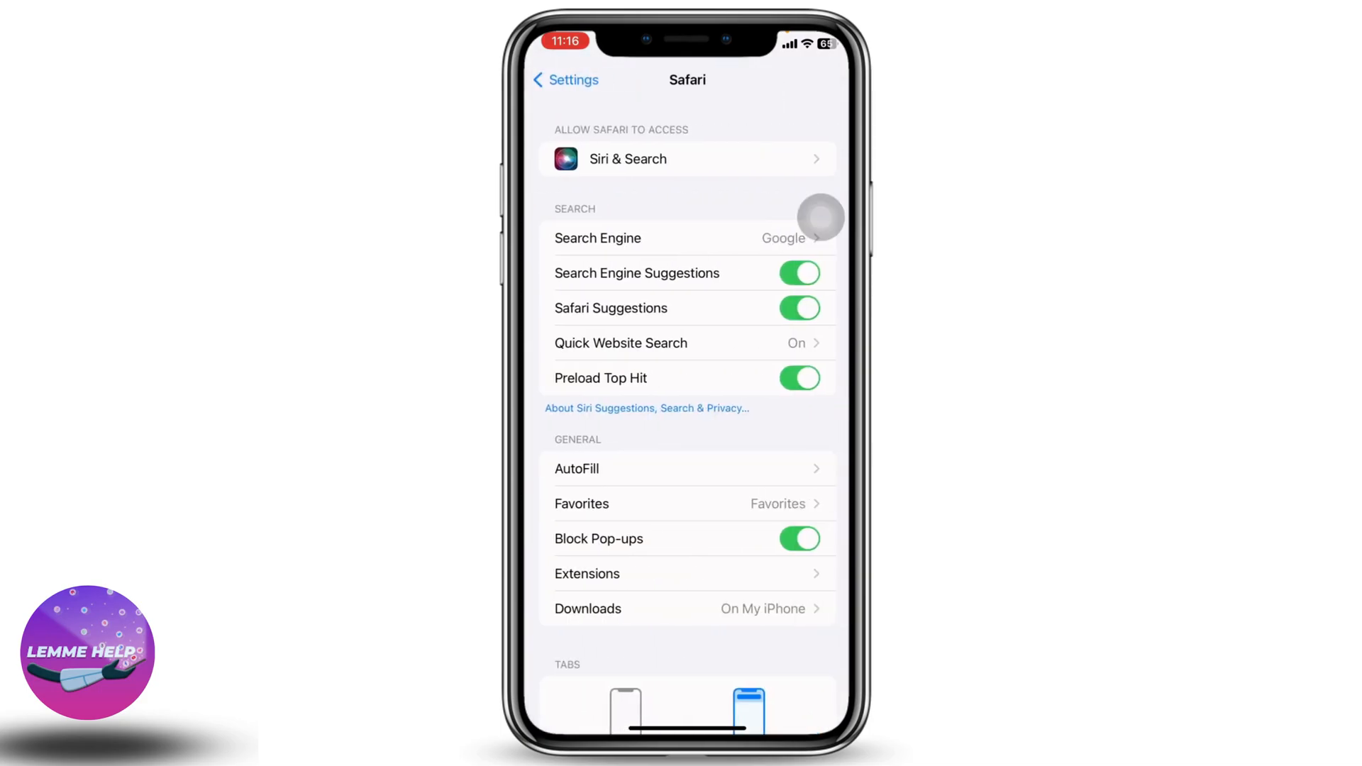
Clear Safari's history and website data, then open Advanced > Experimental WebKit Features.
scroll("down", 3)
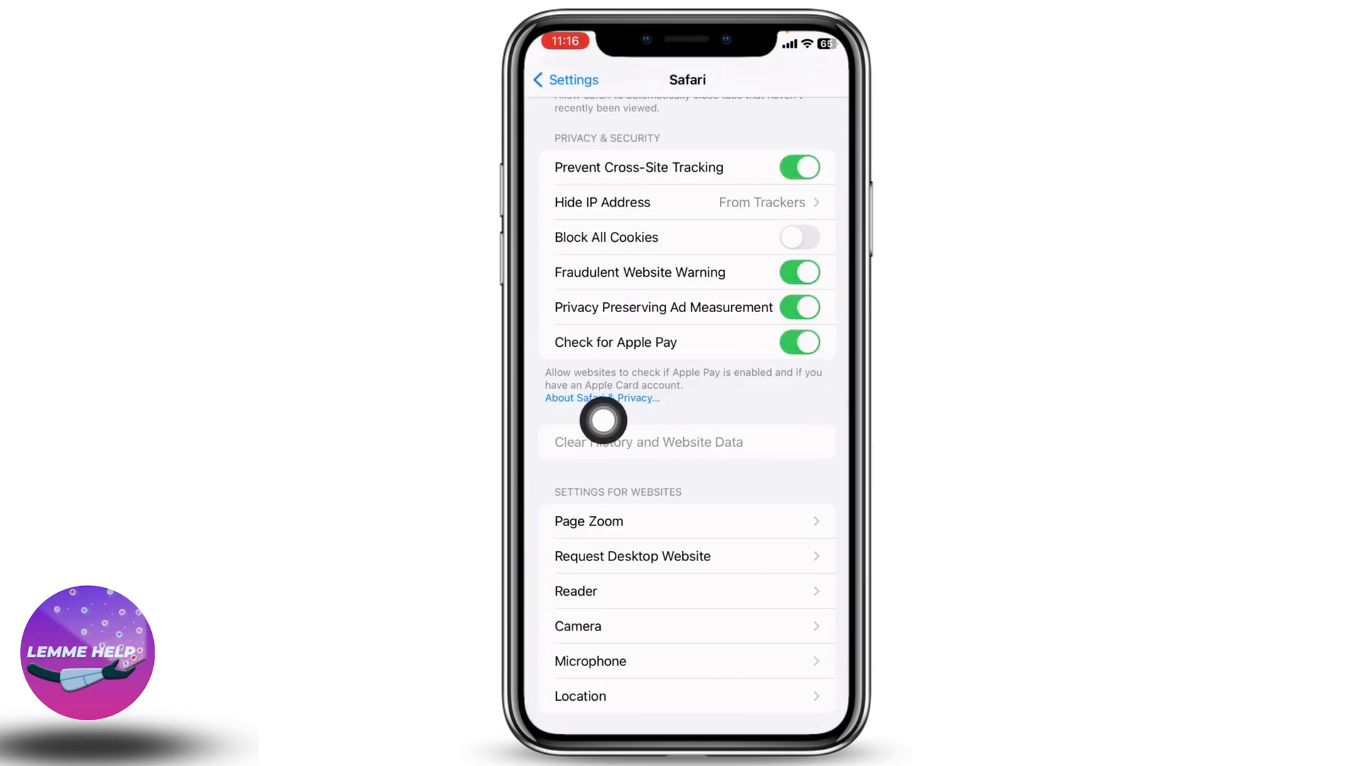
mouse_move(783, 458)
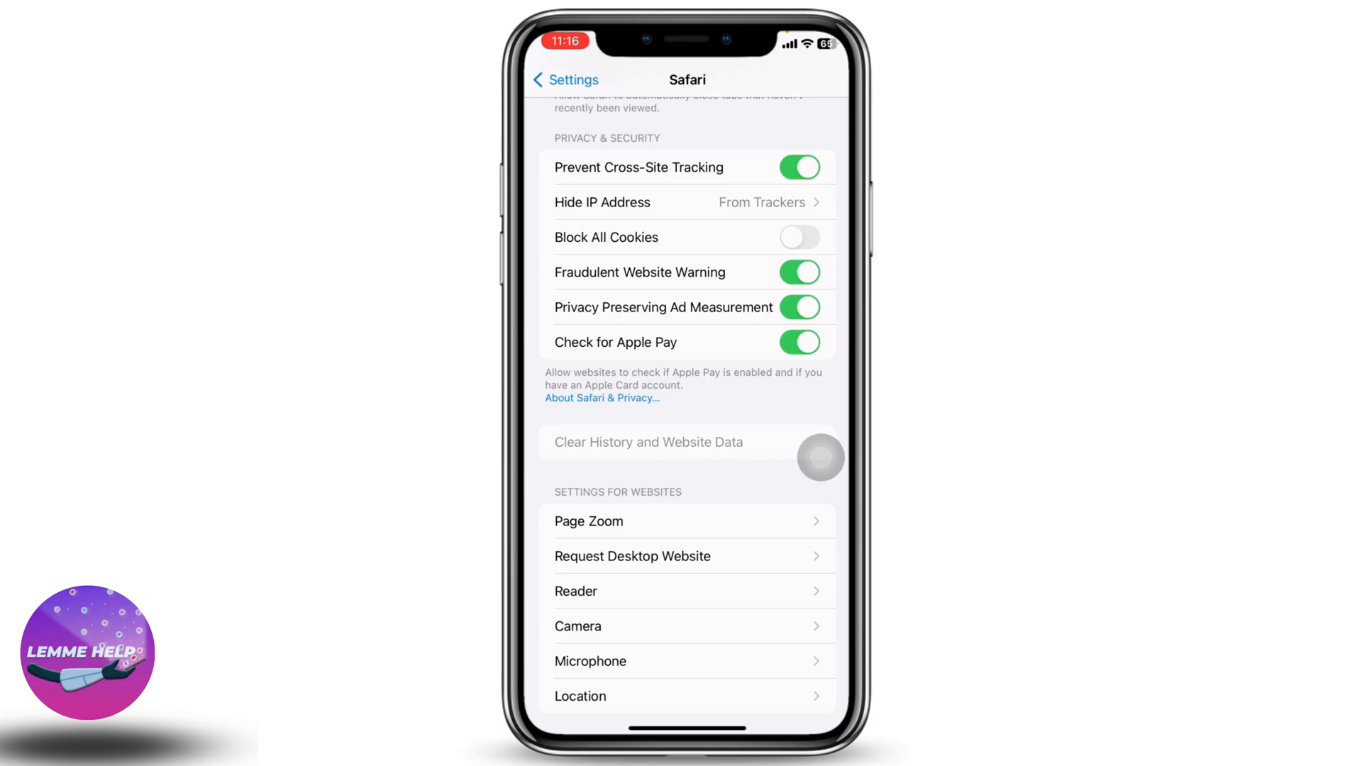
scroll("down", 3)
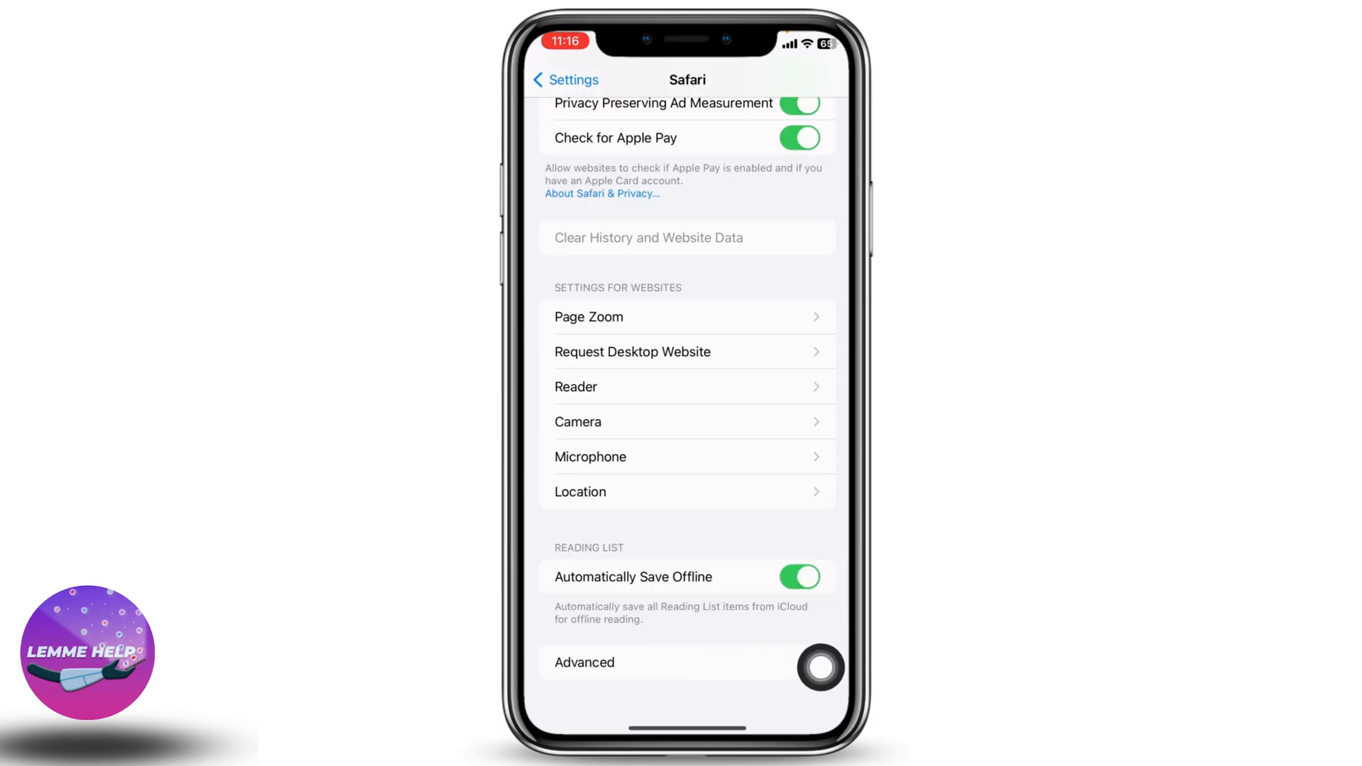
left_click(583, 661)
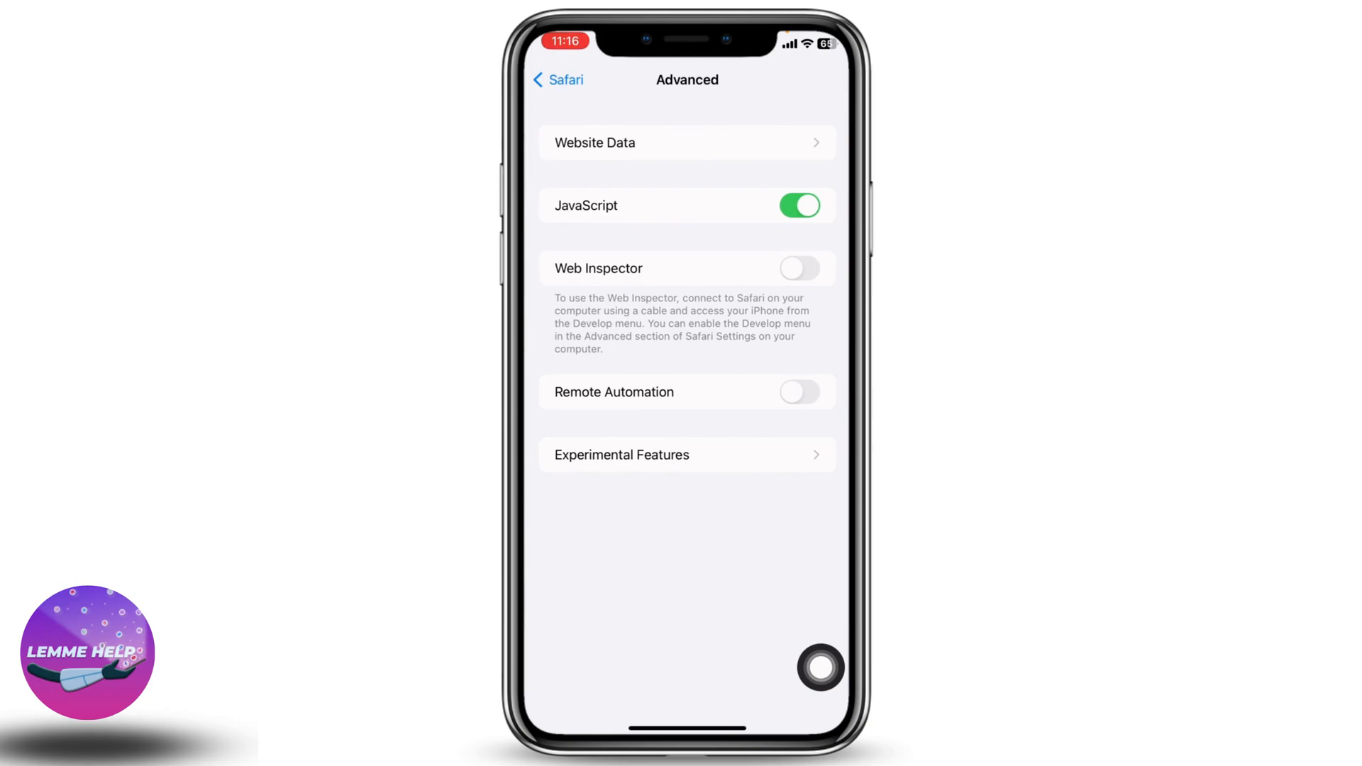
mouse_move(793, 448)
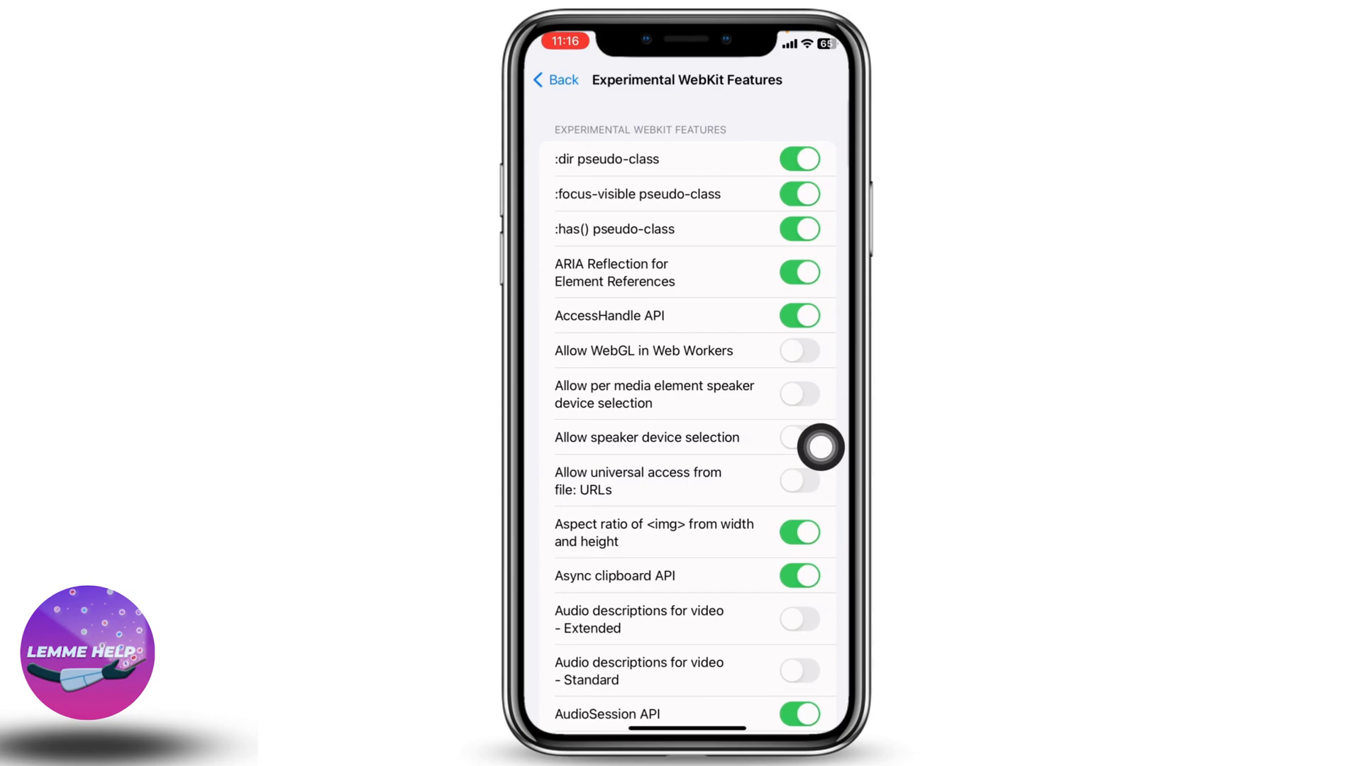
scroll("down", 3)
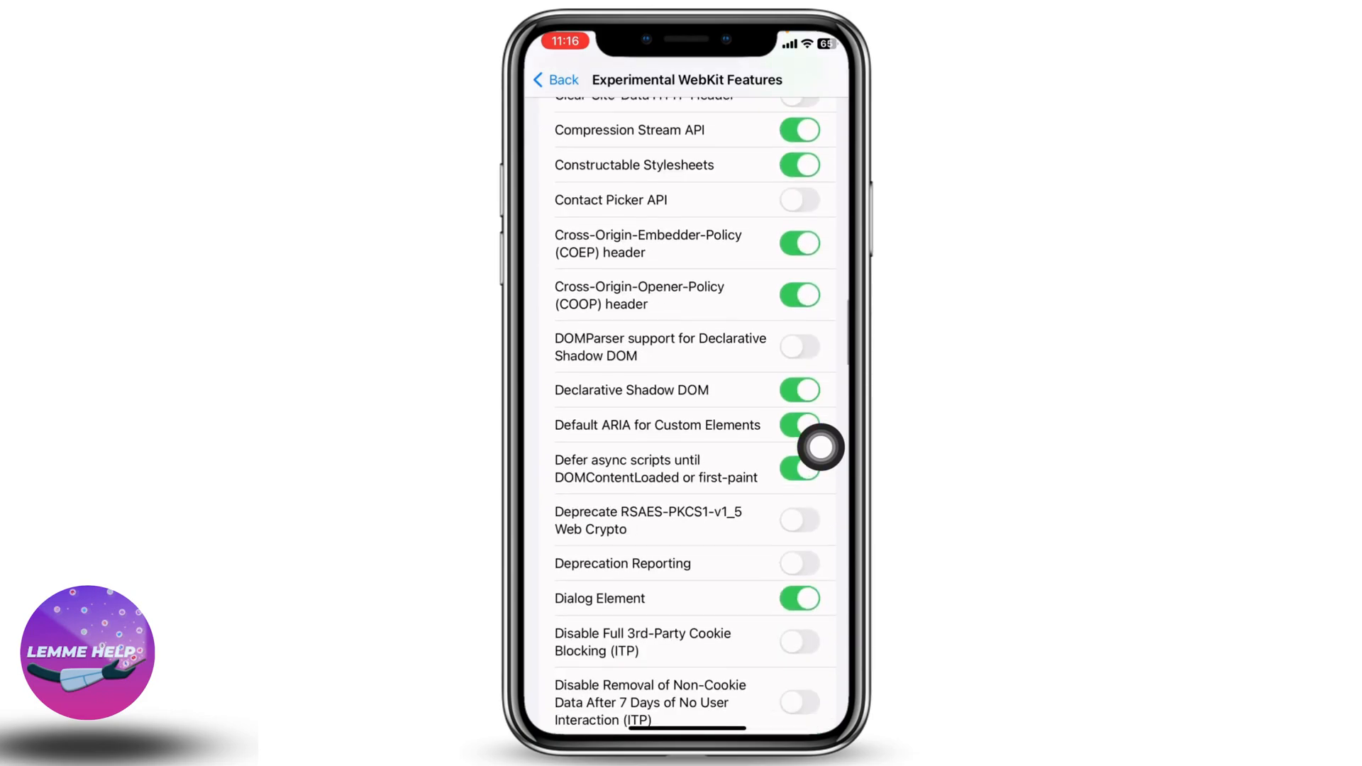